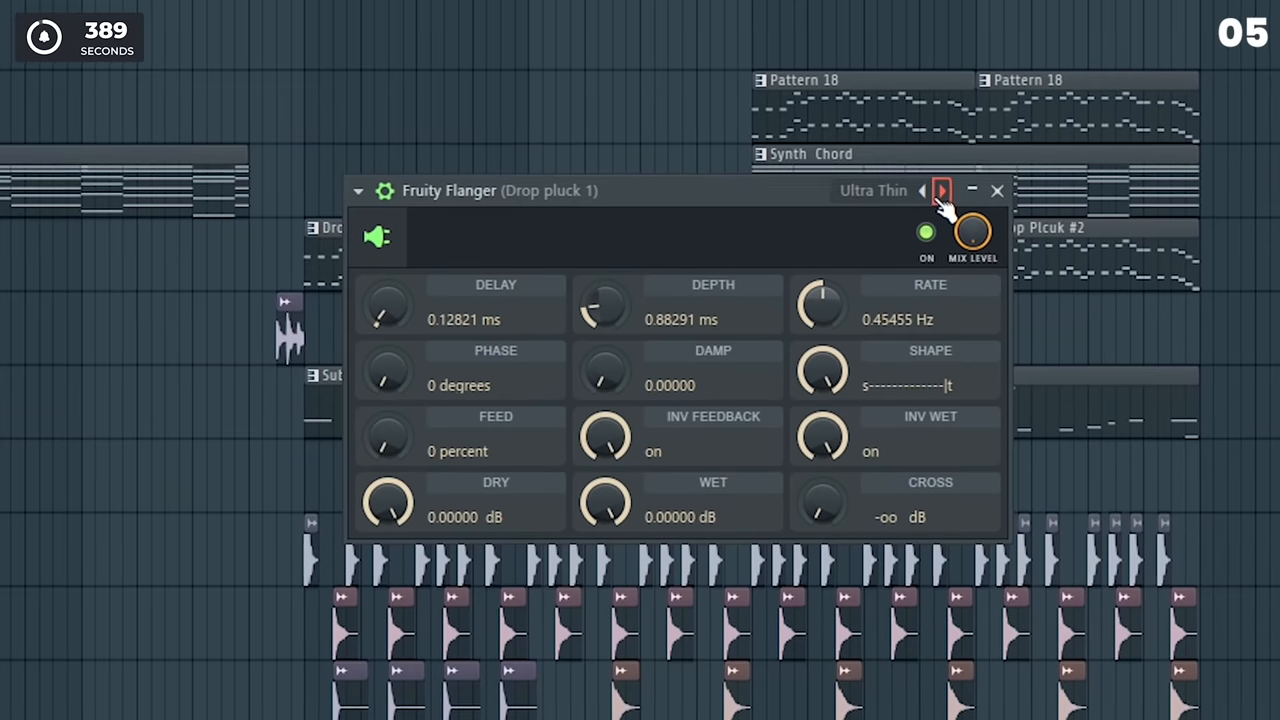
Step through the Fruity Flanger presets on Drop pluck 1 until Wide Flanger is loaded
{"action": "left_click", "coordinate": [944, 190]}
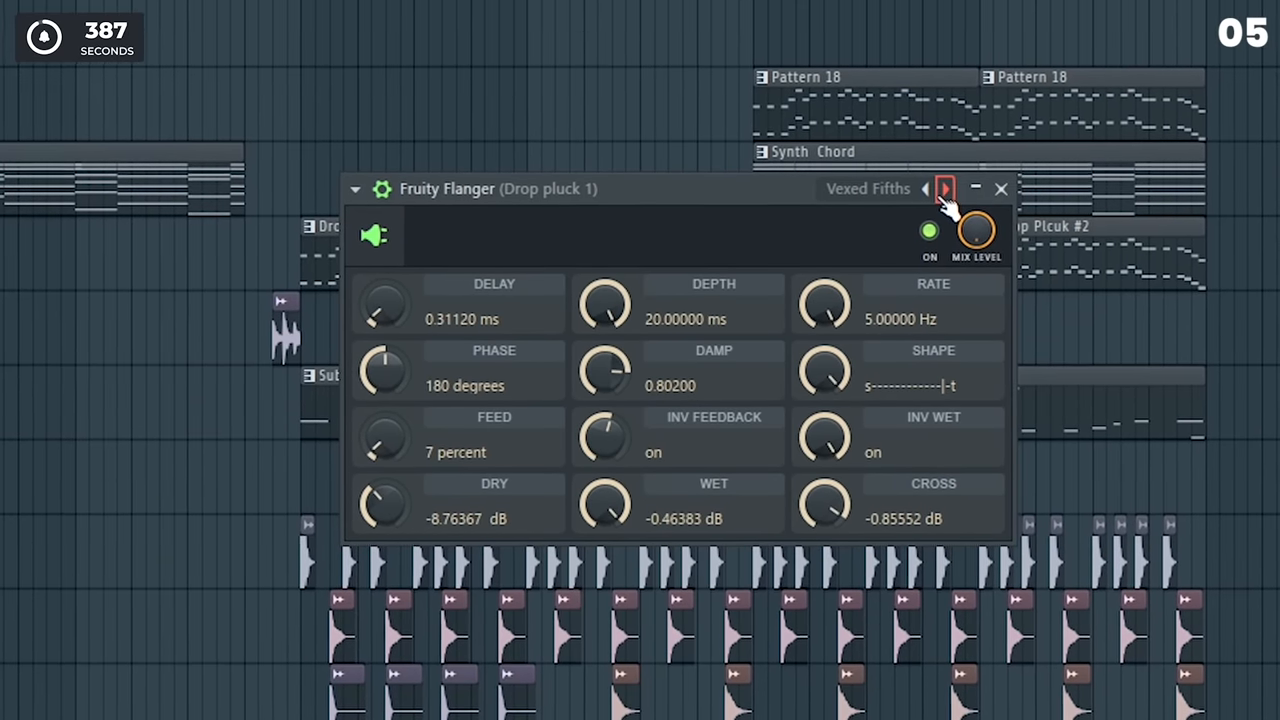
{"action": "left_click", "coordinate": [944, 188]}
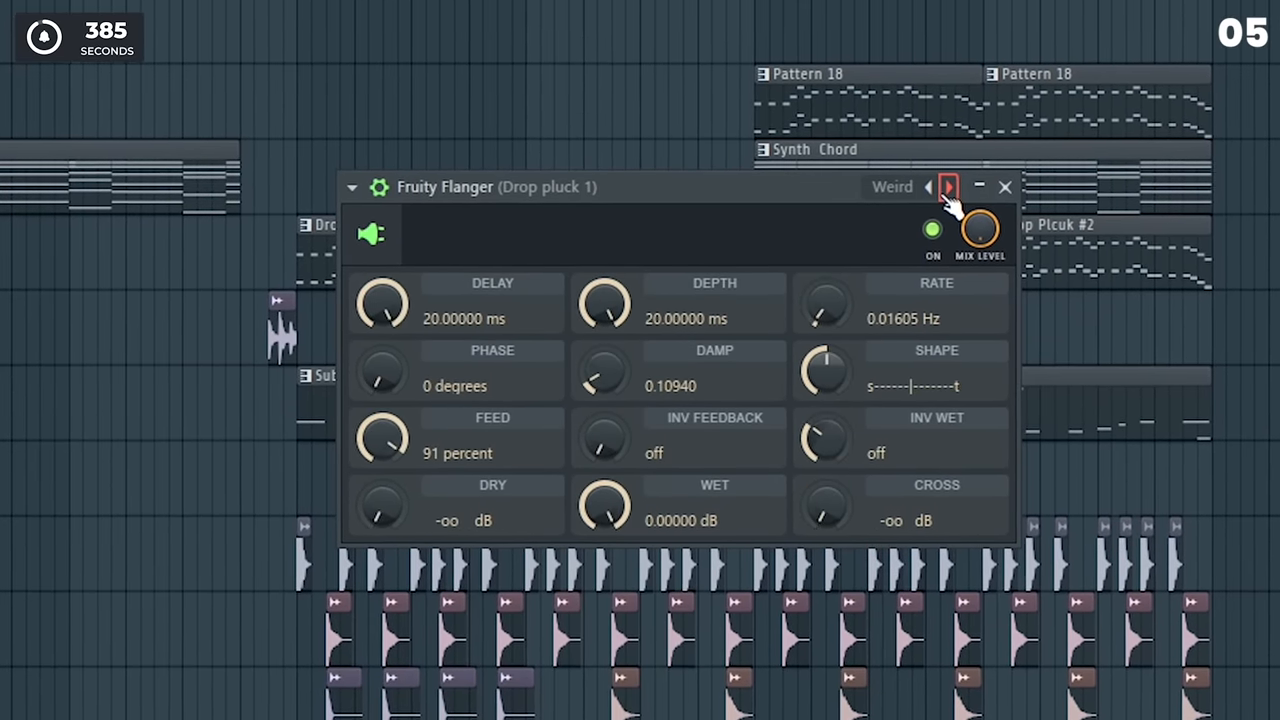
{"action": "left_click", "coordinate": [948, 186]}
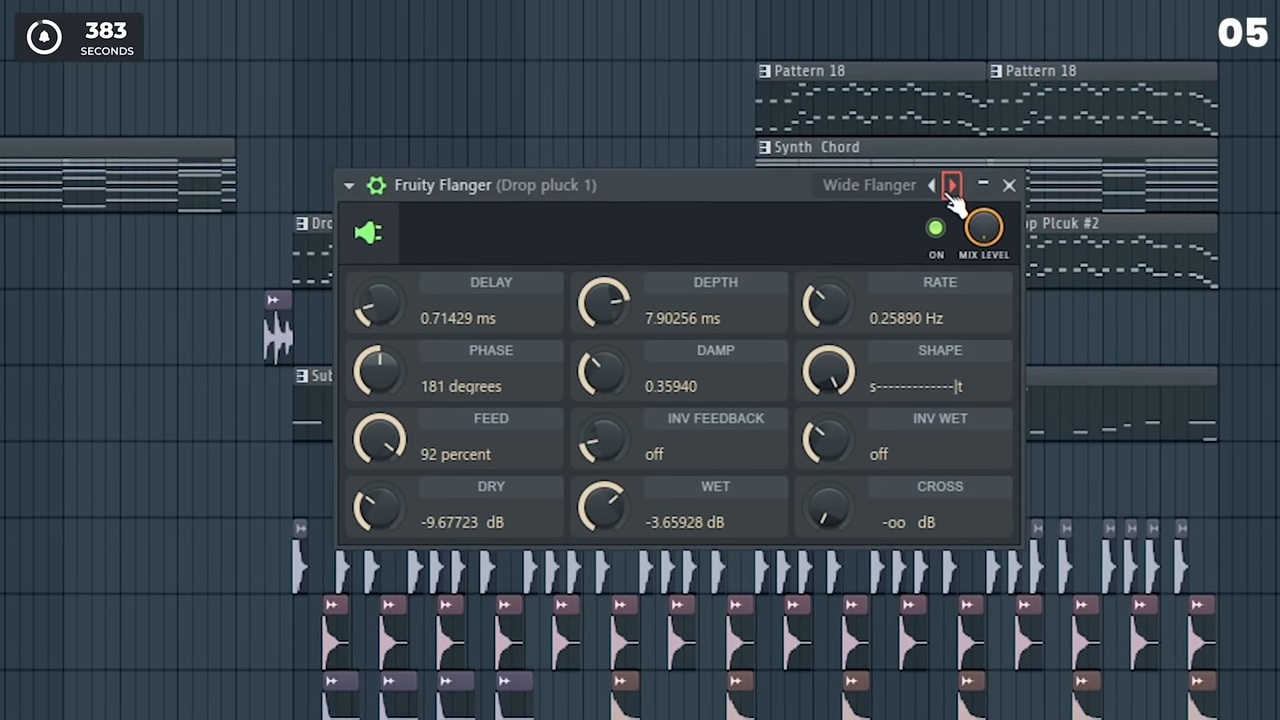
{"action": "left_click", "coordinate": [1008, 184]}
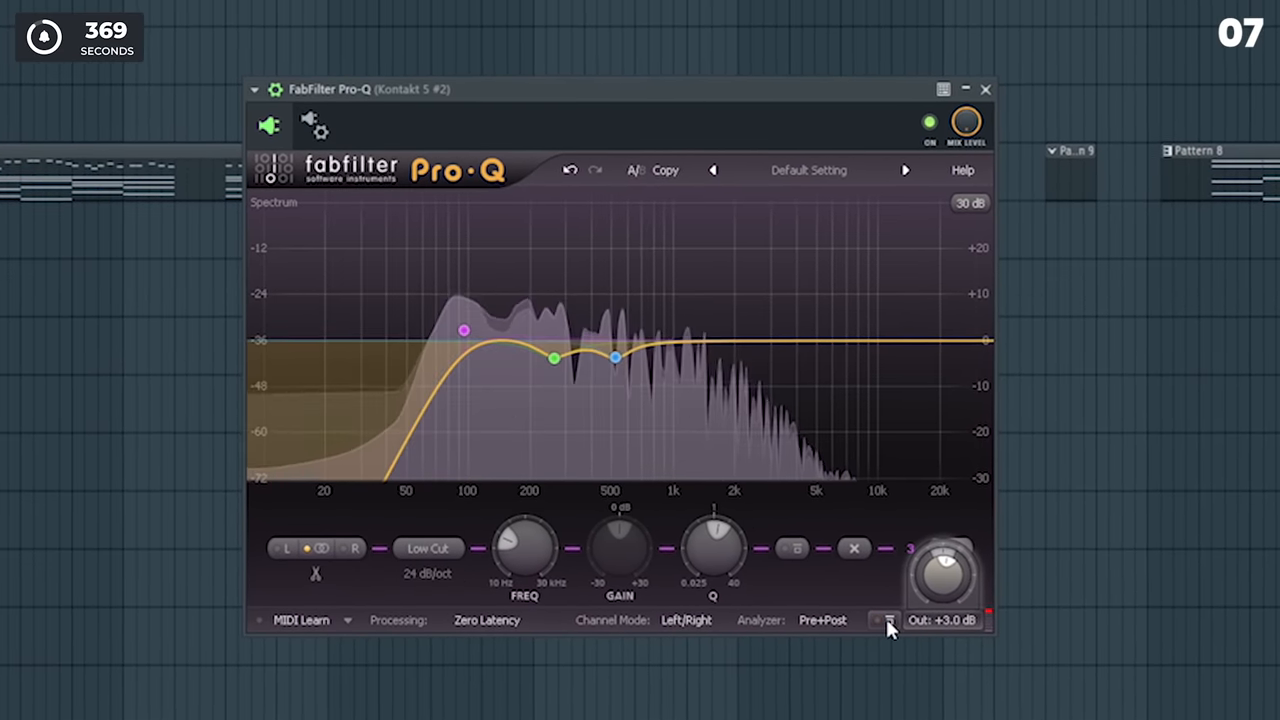
Bring up FabFilter Pro-Q on the Kontakt 5 channel to shape its low cut and bell bands
{"action": "left_click", "coordinate": [984, 88]}
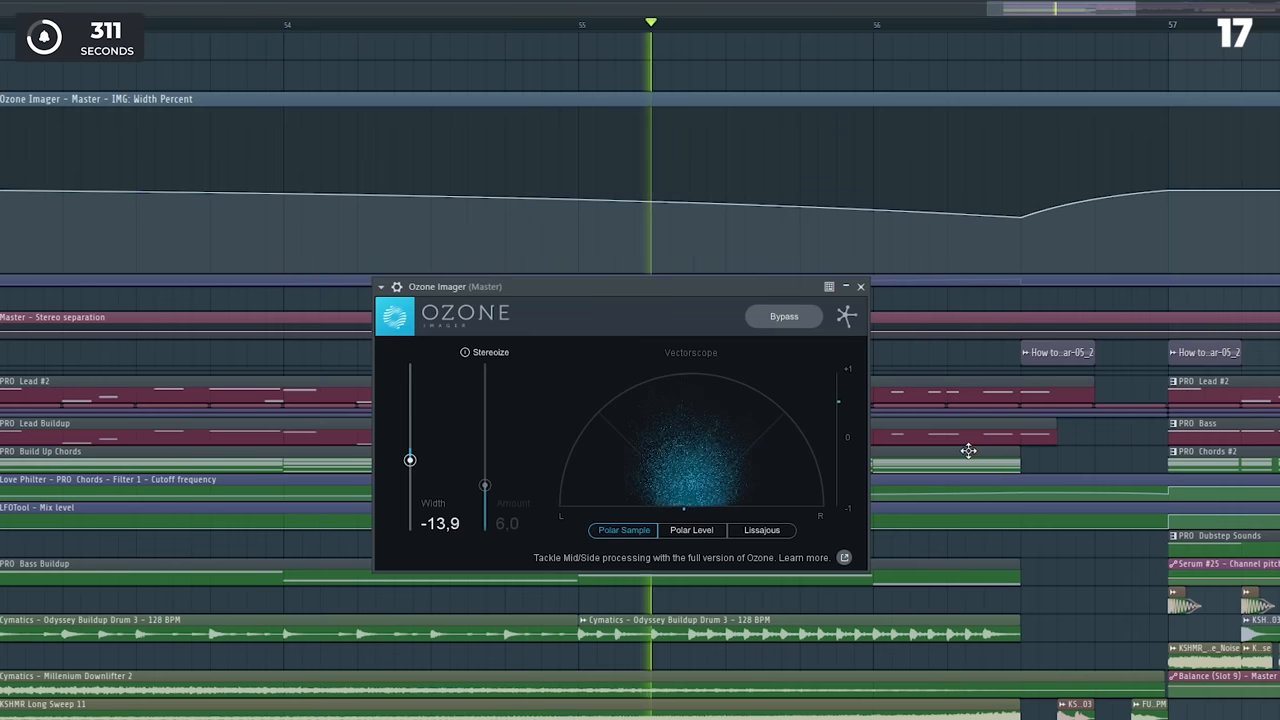
Drag the Ozone Imager Width slider down so the master narrows to about -13.9
{"action": "left_click_drag", "start_coordinate": [410, 458], "coordinate": [410, 474]}
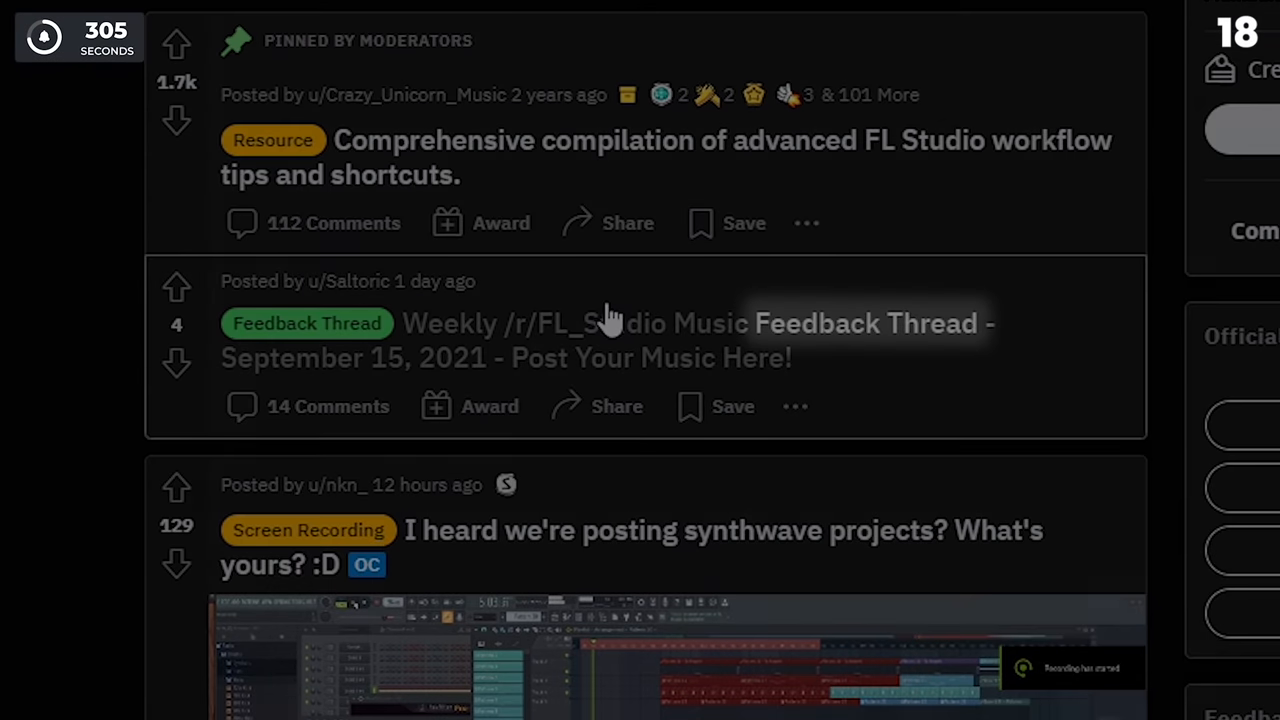
Go into the weekly Feedback Thread post on the r/FL_Studio subreddit
{"action": "left_click", "coordinate": [628, 222]}
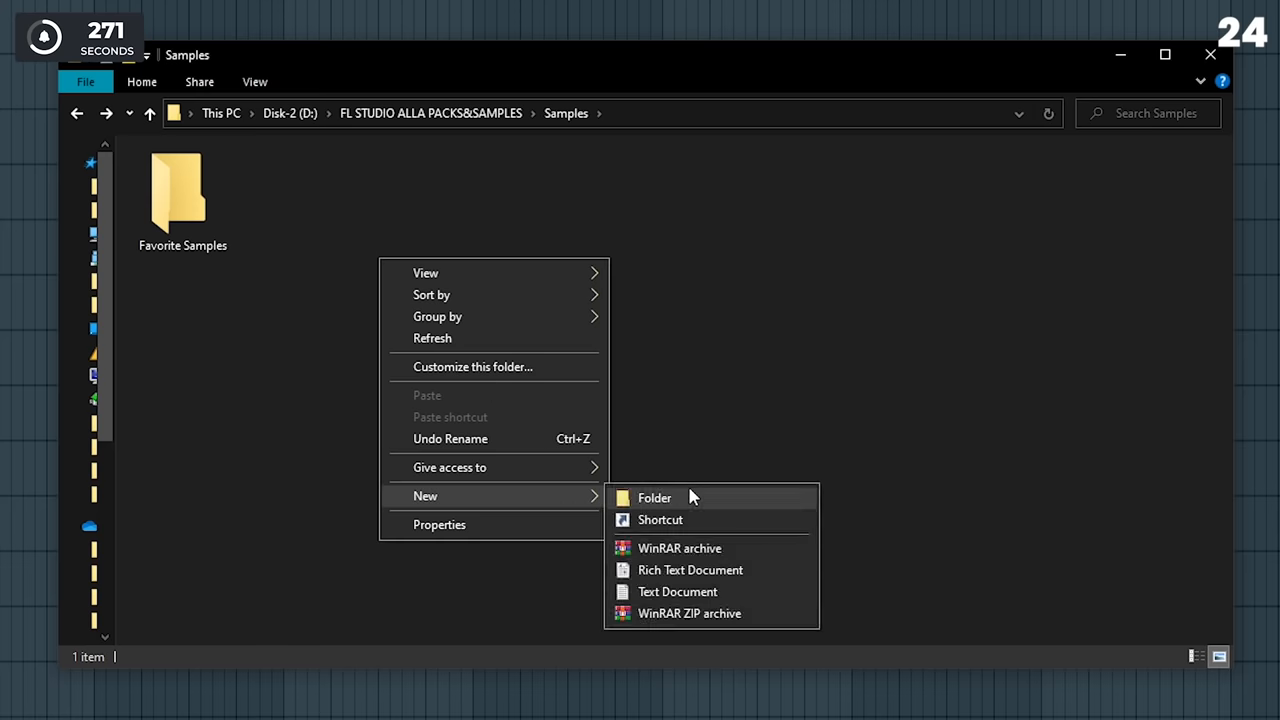
Create a new folder in the Samples directory beside Favorite Samples
{"action": "left_click", "coordinate": [654, 496]}
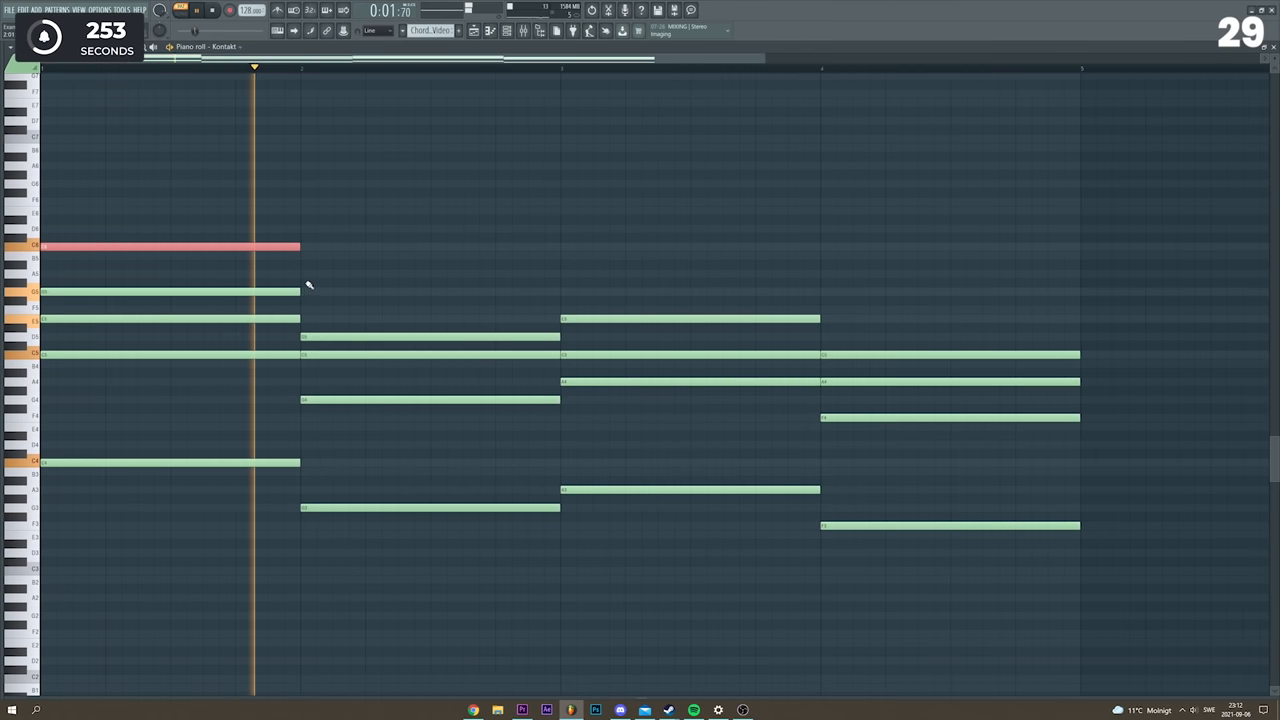
Save the project with the four-chord Kontakt progression in the piano roll
{"action": "key", "text": "ctrl+s"}
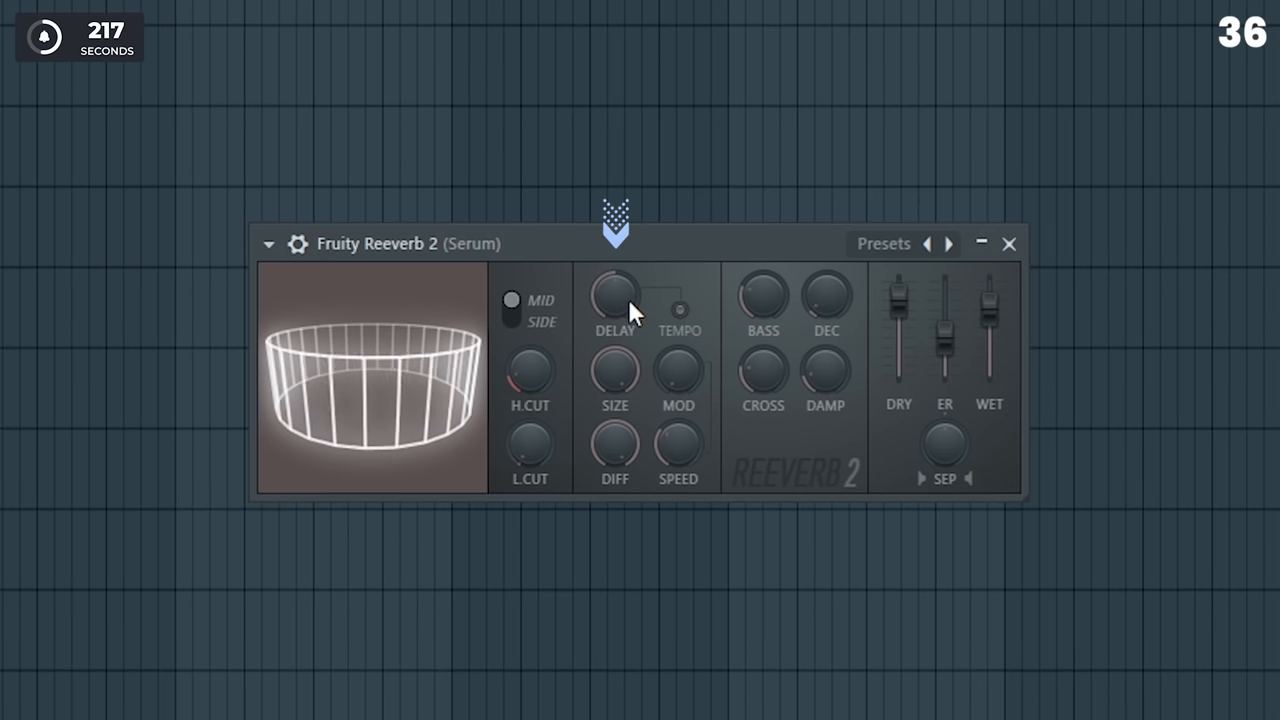
Turn the DELAY knob on Fruity Reeverb 2 to change the Serum channel's pre-delay
{"action": "left_click_drag", "start_coordinate": [616, 296], "coordinate": [616, 280]}
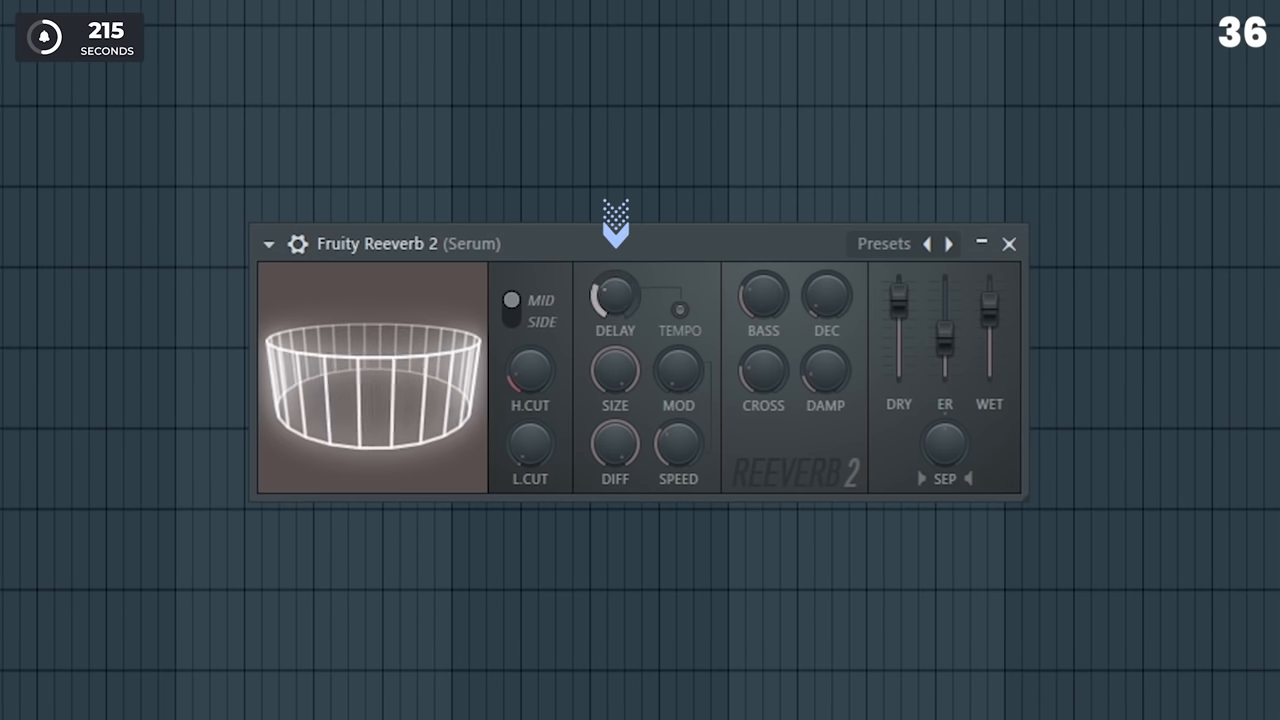
{"action": "left_click_drag", "start_coordinate": [616, 300], "coordinate": [630, 310]}
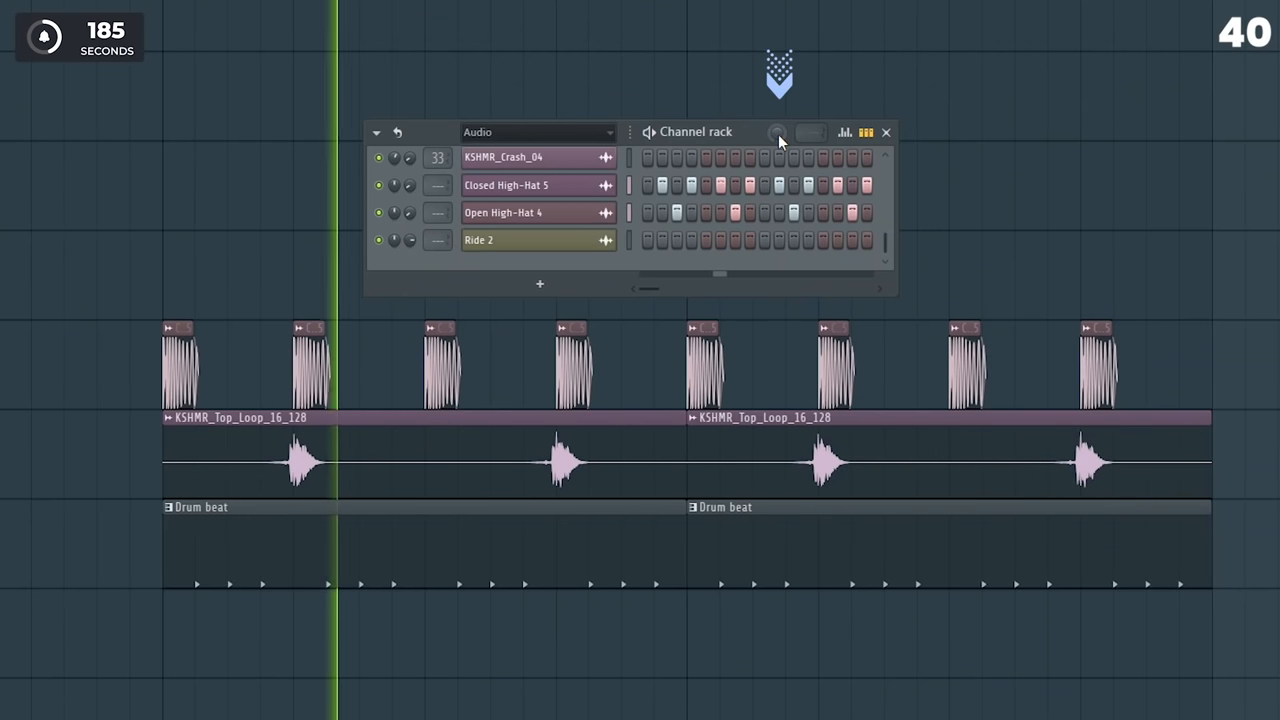
Start programming the crash, hi-hat and ride steps in the channel rack
{"action": "left_click", "coordinate": [776, 132]}
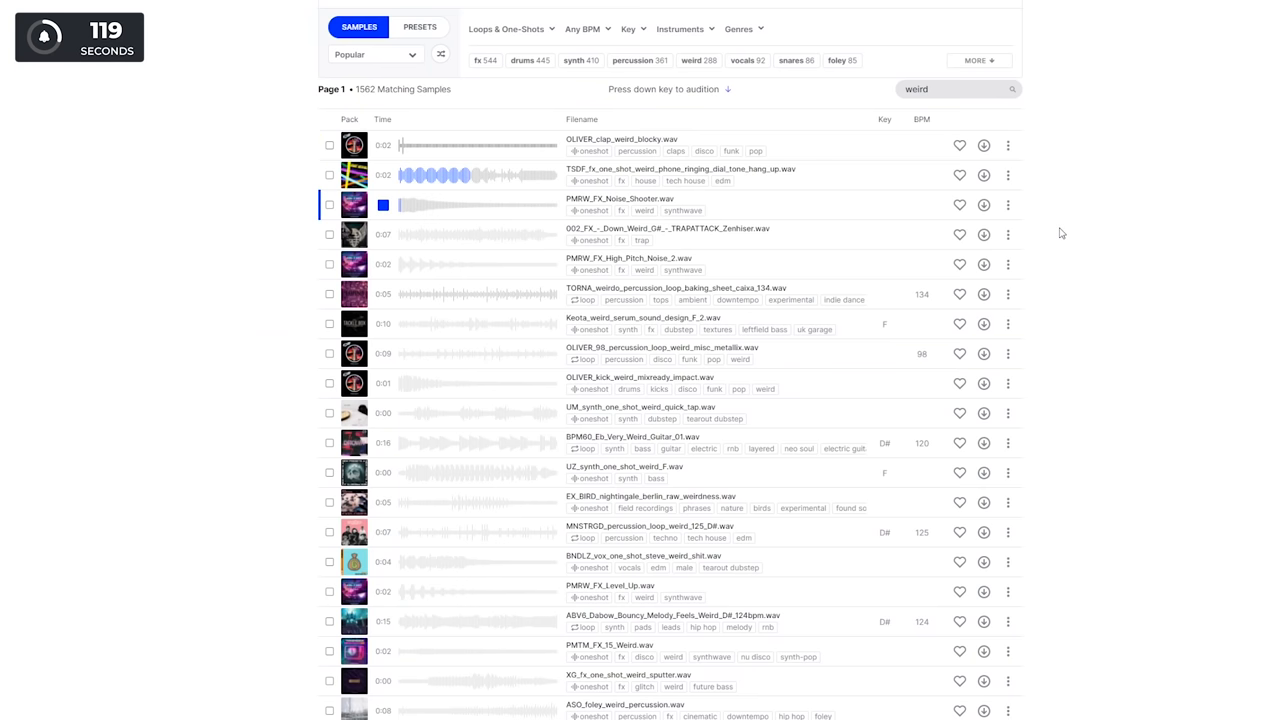
Scroll down through the 1,562 Splice samples matching the 'weird' search
{"action": "scroll", "scroll_direction": "down", "scroll_amount": 3}
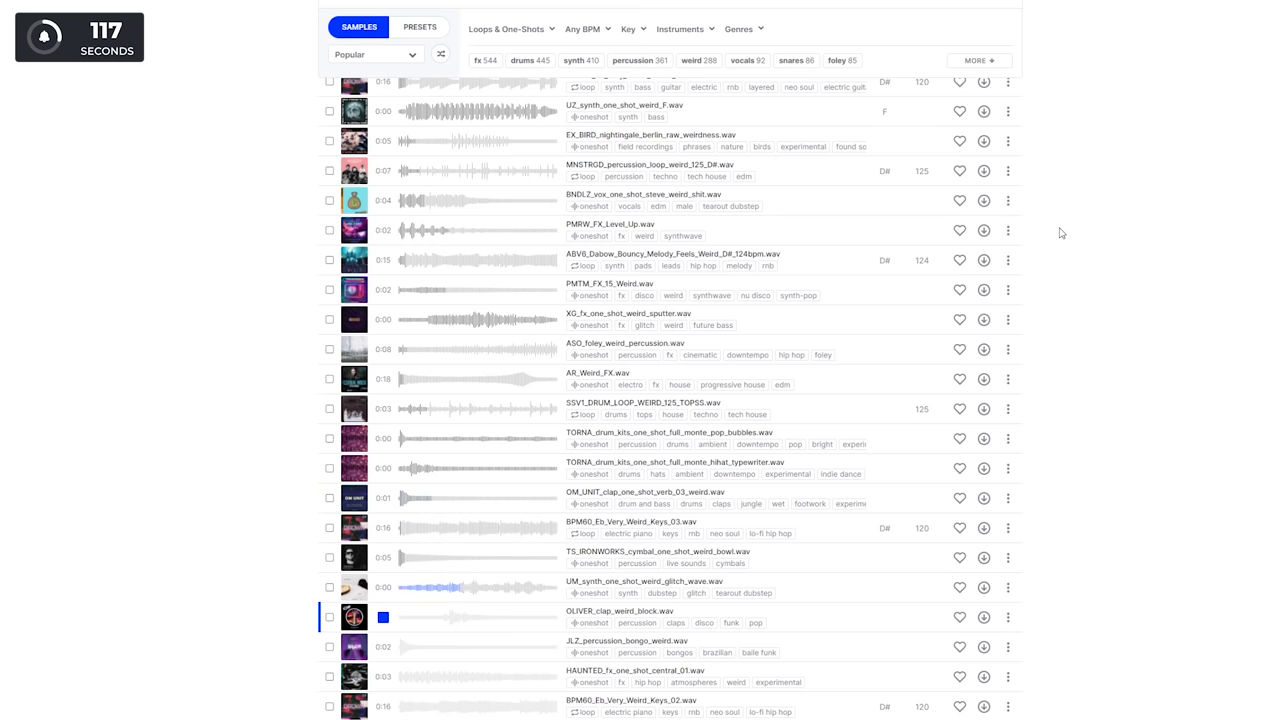
{"action": "scroll", "scroll_direction": "down", "scroll_amount": 3}
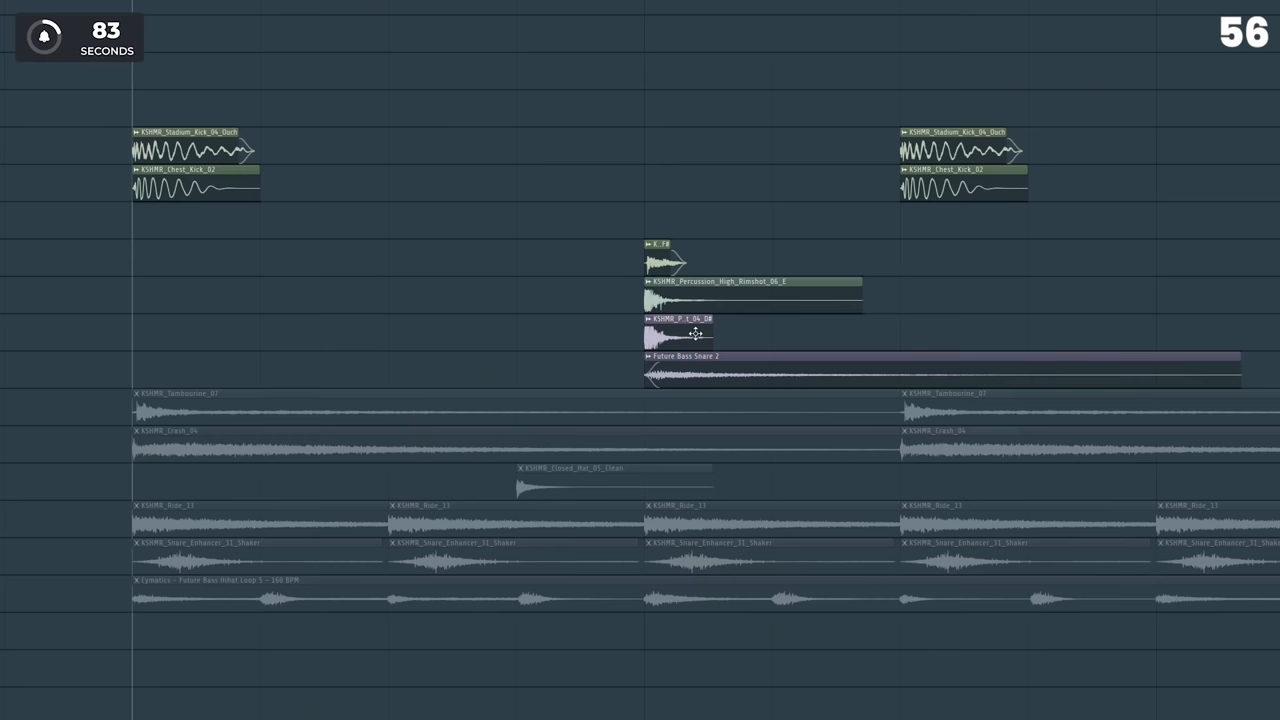
Play the arrangement from the start to hear the KSHMR one-shot nudged earlier
{"action": "left_click", "coordinate": [670, 330]}
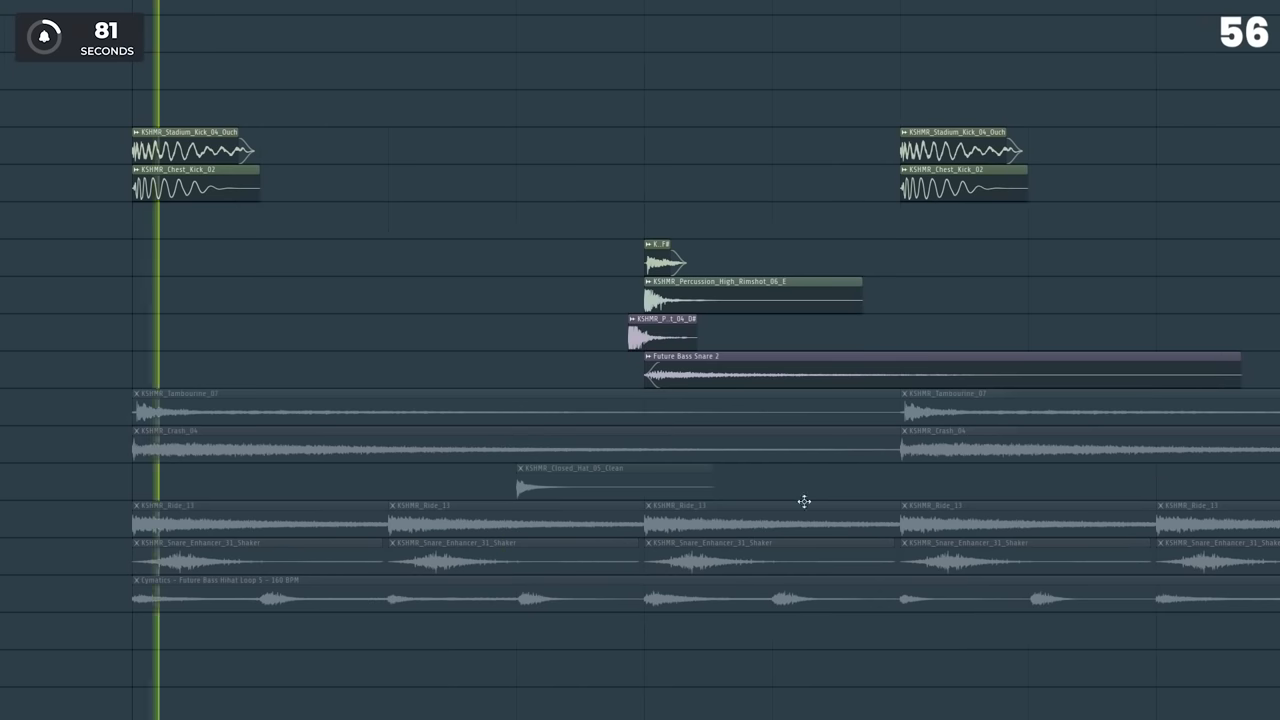